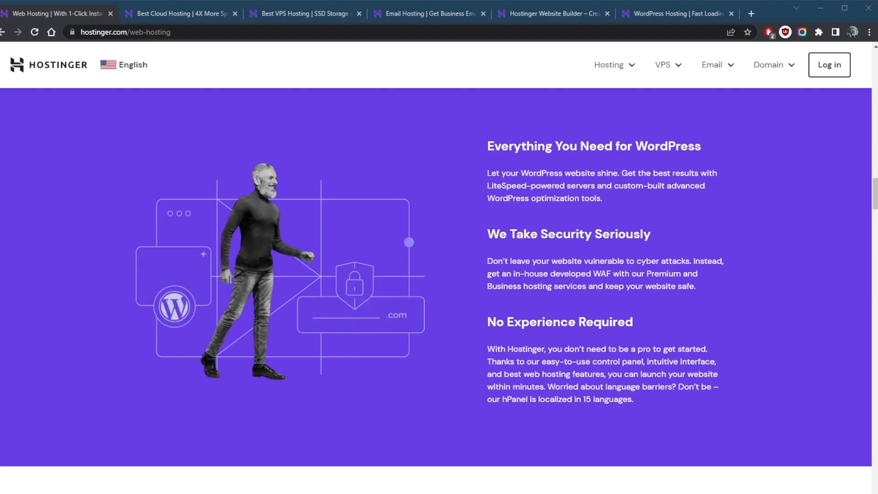
pyautogui.moveTo(435, 227)
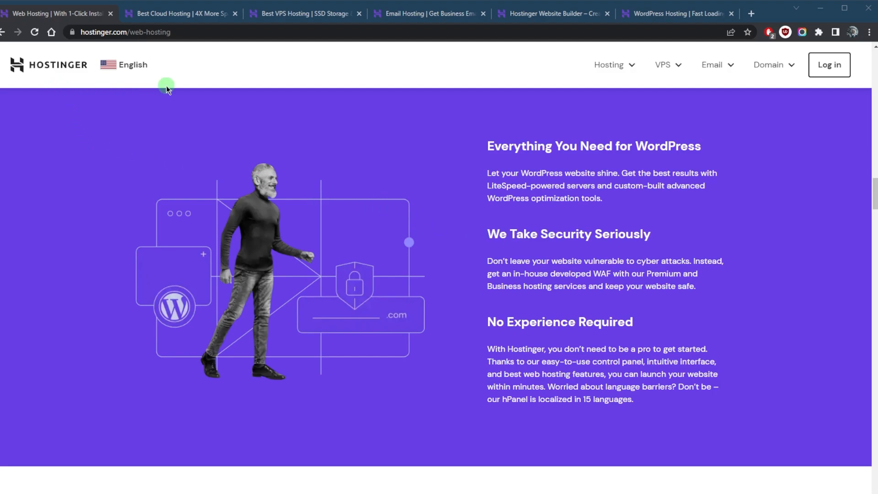
pyautogui.moveTo(418, 280)
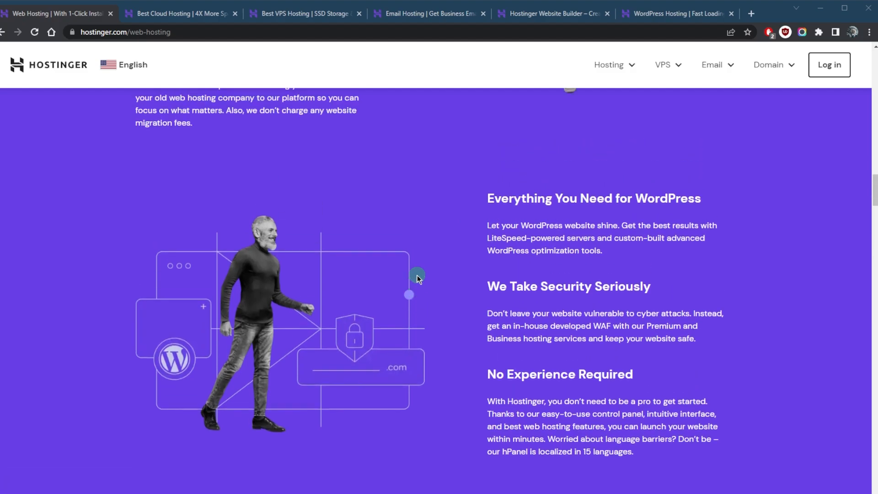
# - Scroll through the 24/7 Live Support, Top-Performing Web Host and Migrate With Ease sections
pyautogui.scroll(-3)
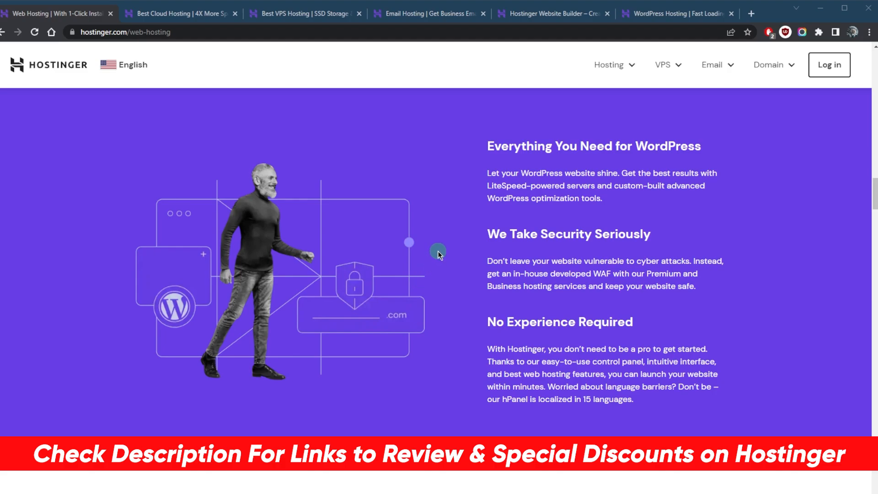
pyautogui.moveTo(442, 263)
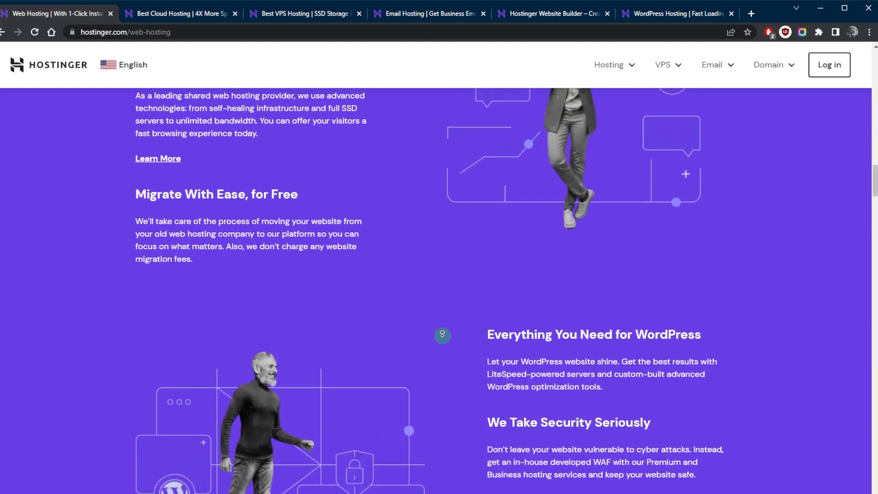
pyautogui.scroll(3)
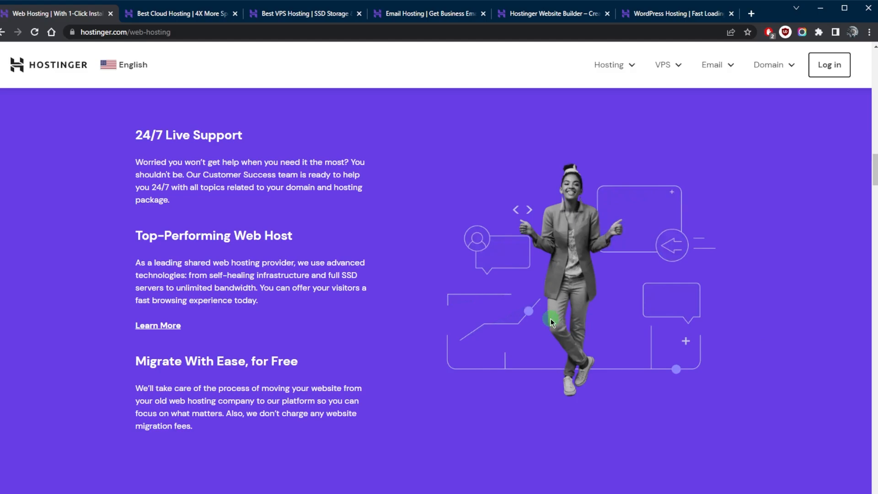
pyautogui.scroll(-3)
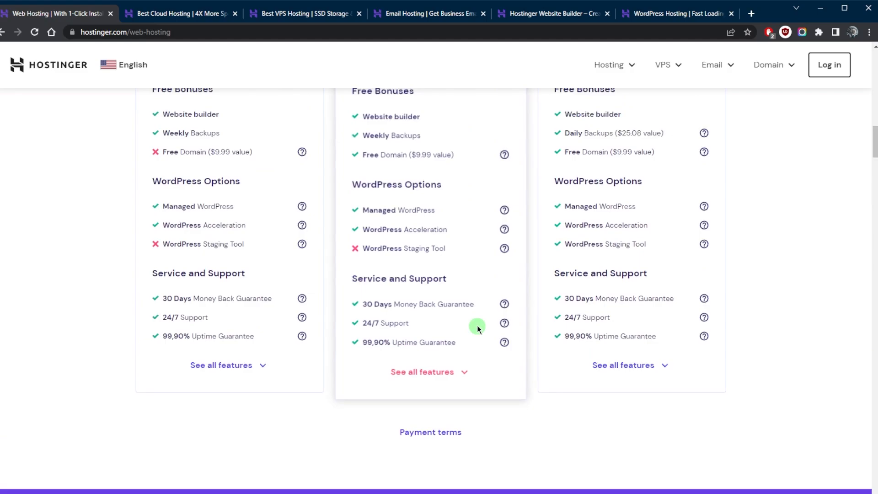
# - Scroll up to the Single, Premium and Business plan cards with prices and Add to cart buttons
pyautogui.scroll(3)
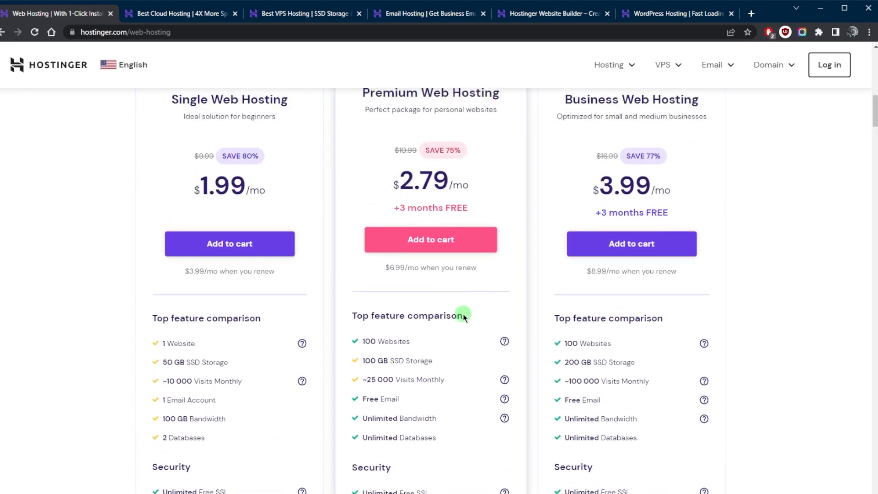
pyautogui.scroll(3)
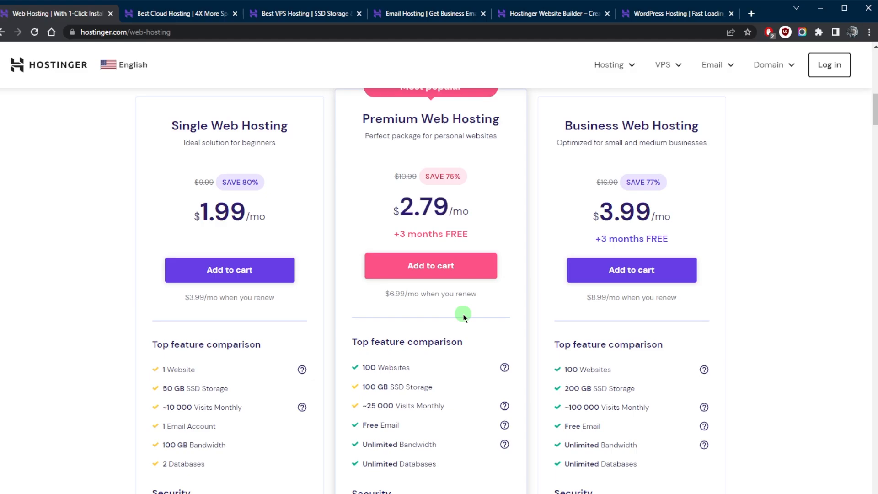
pyautogui.moveTo(474, 312)
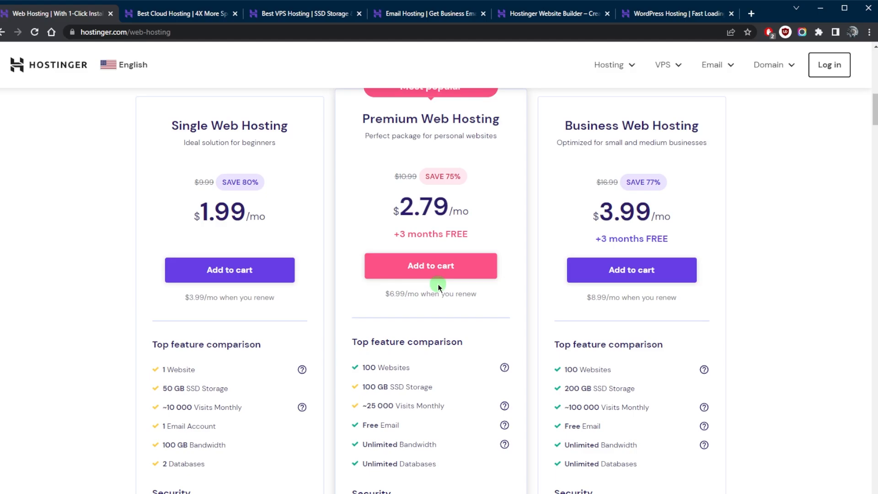
pyautogui.moveTo(435, 286)
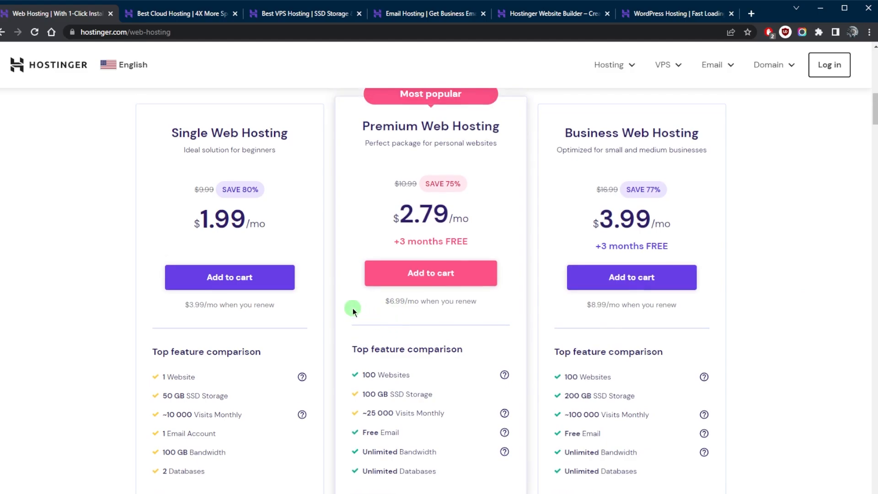
pyautogui.scroll(-3)
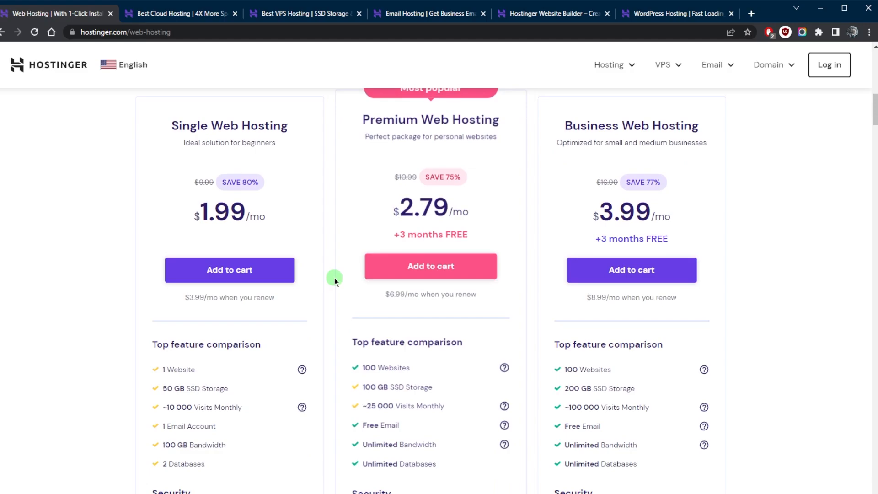
pyautogui.scroll(3)
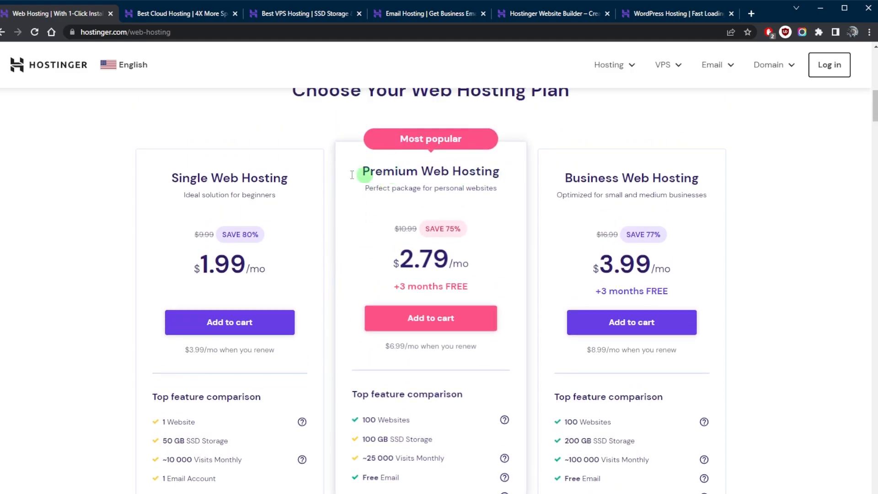
pyautogui.scroll(-3)
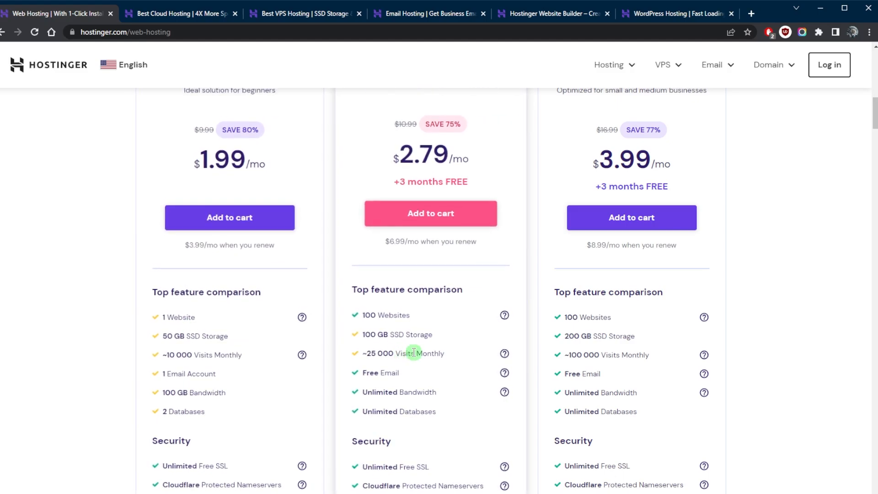
pyautogui.scroll(-3)
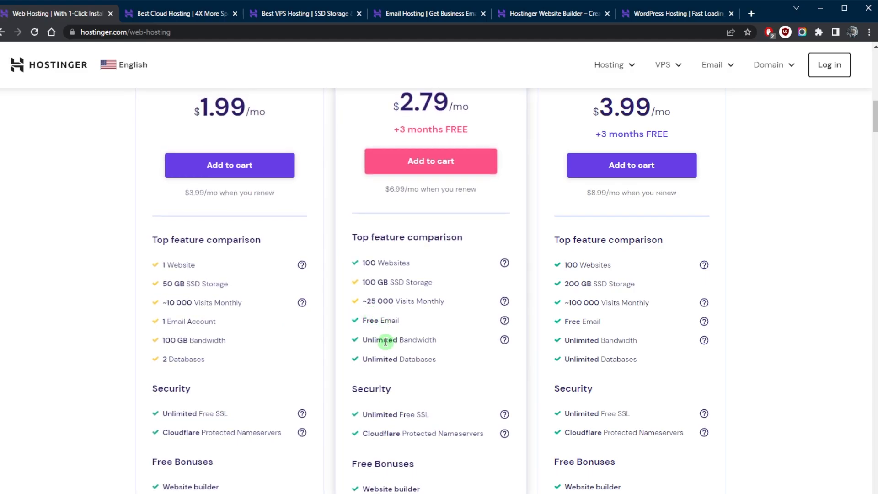
pyautogui.scroll(-3)
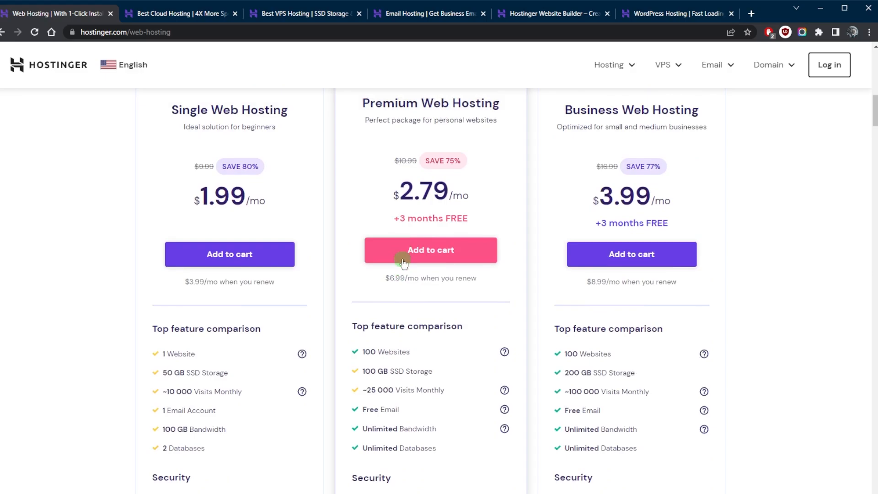
pyautogui.scroll(-3)
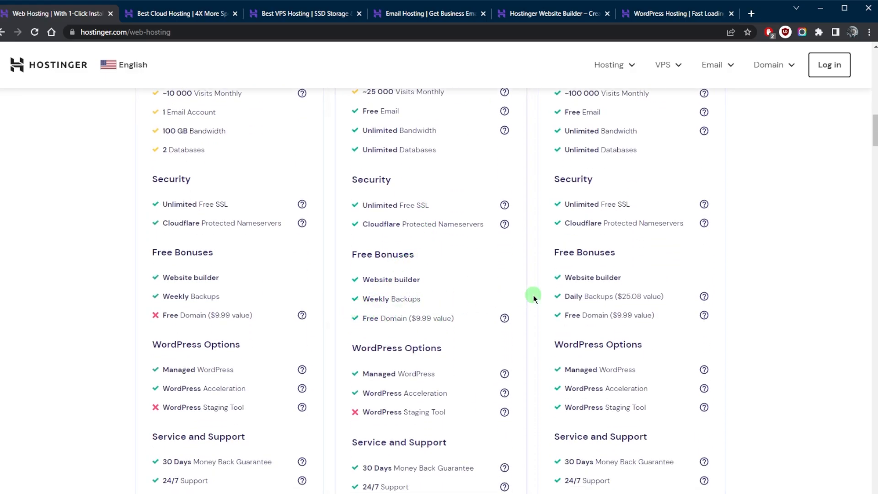
pyautogui.moveTo(376, 303)
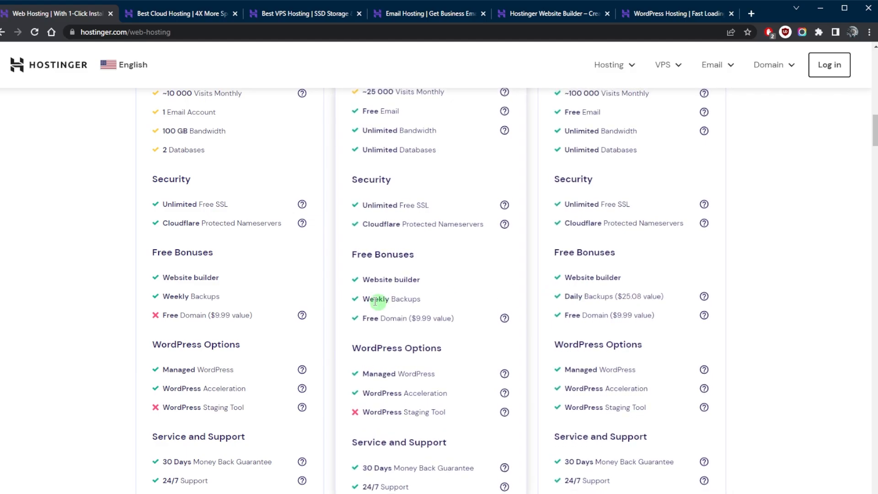
pyautogui.scroll(-3)
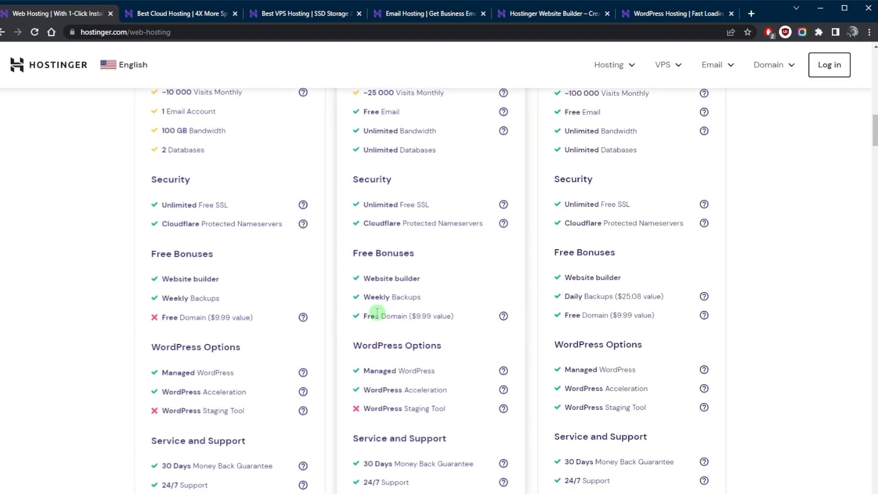
pyautogui.moveTo(430, 311)
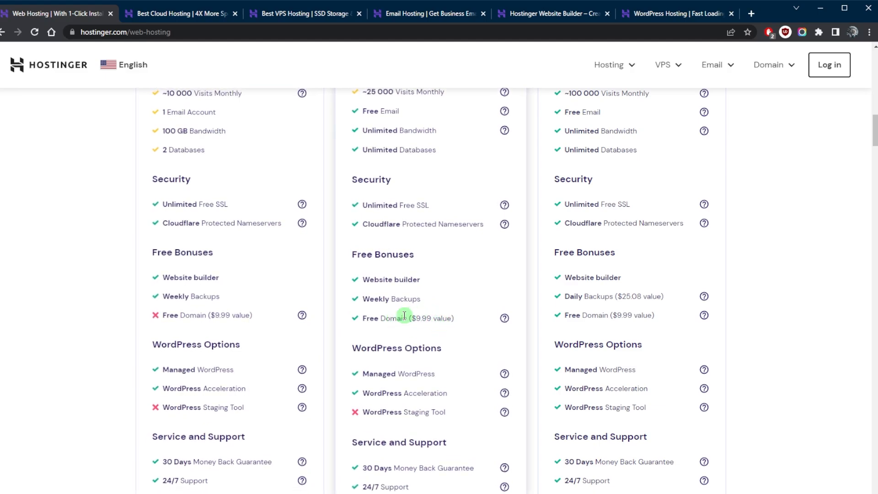
pyautogui.scroll(-3)
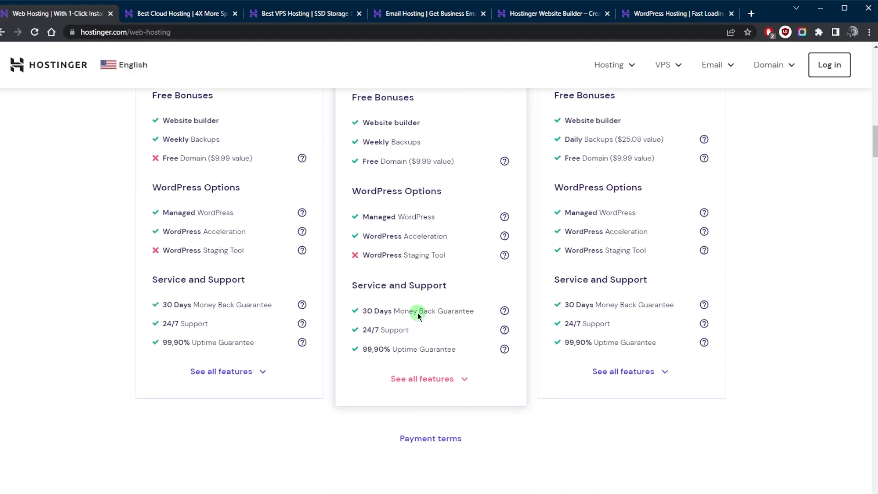
pyautogui.scroll(3)
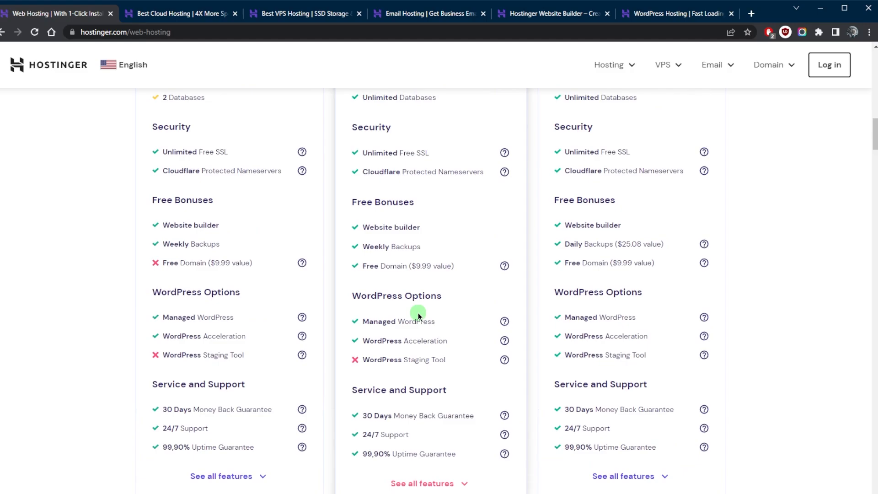
pyautogui.scroll(3)
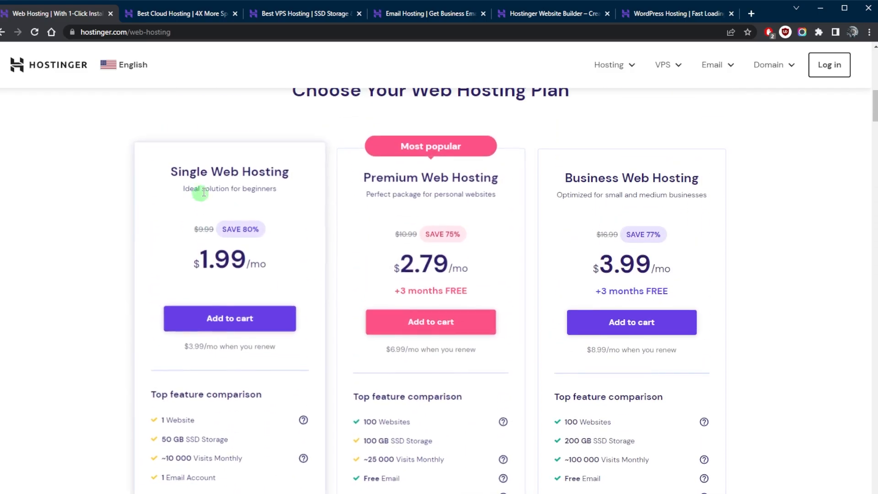
pyautogui.scroll(-3)
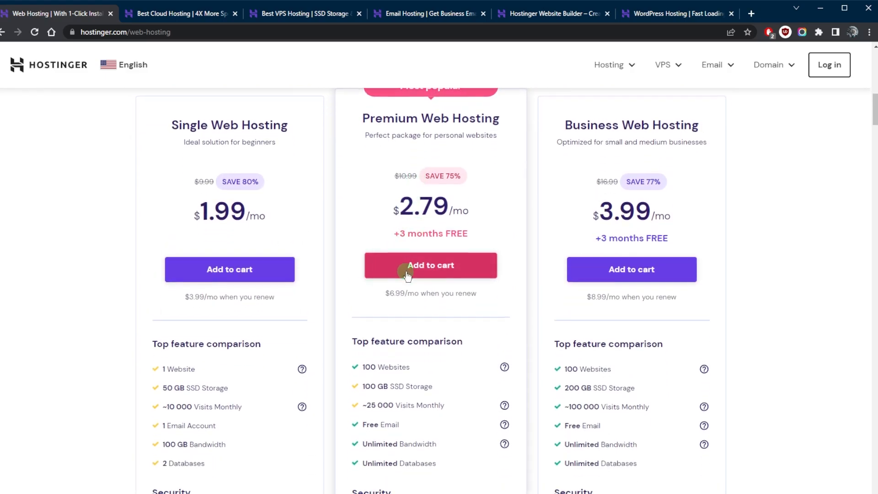
pyautogui.scroll(-3)
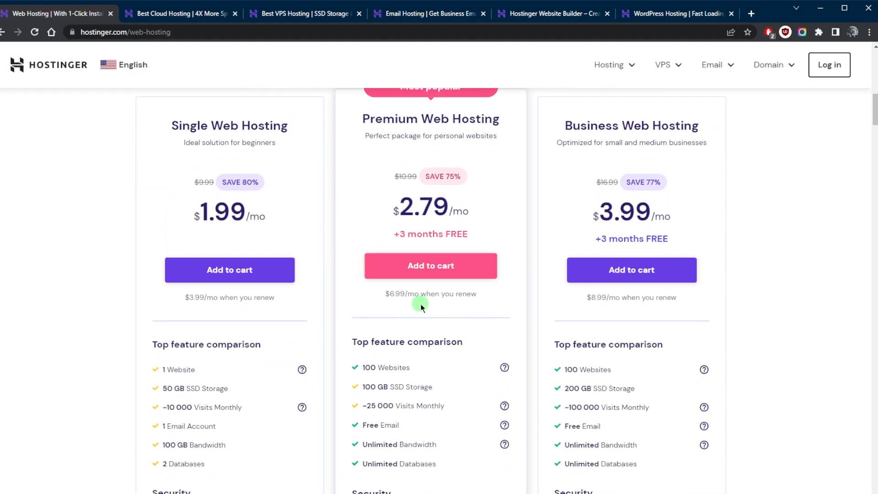
pyautogui.moveTo(472, 344)
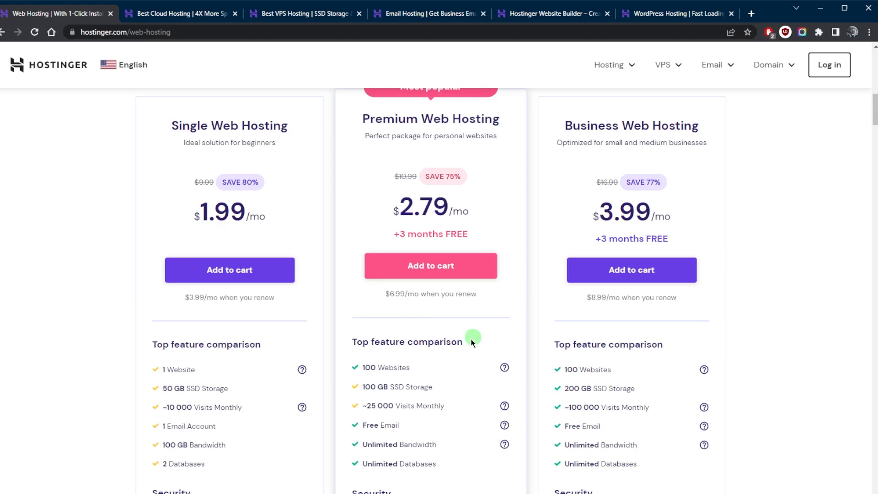
pyautogui.moveTo(481, 367)
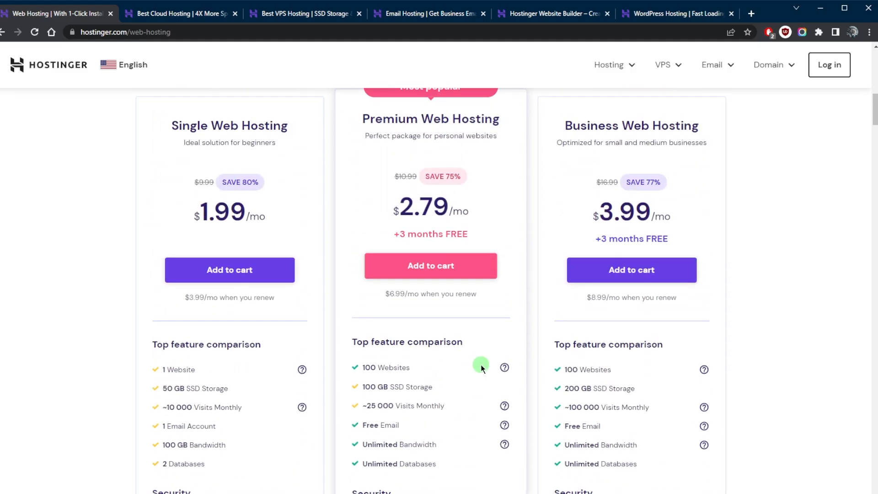
pyautogui.scroll(-3)
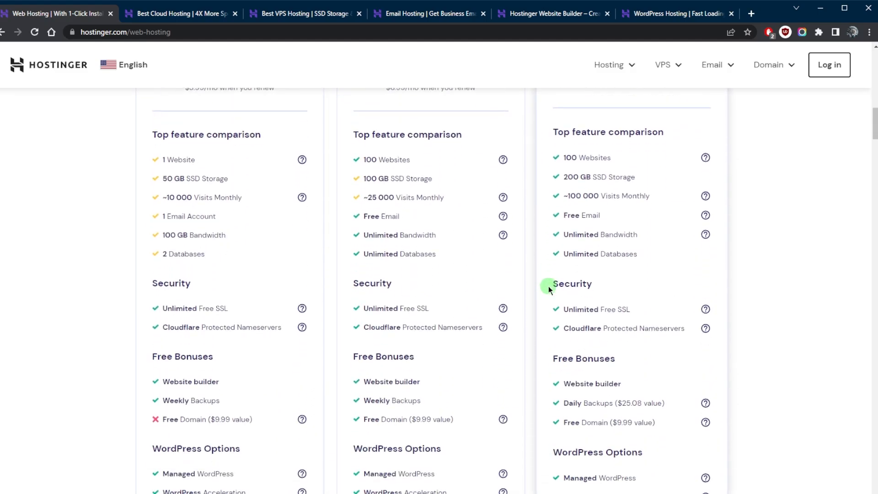
pyautogui.scroll(-3)
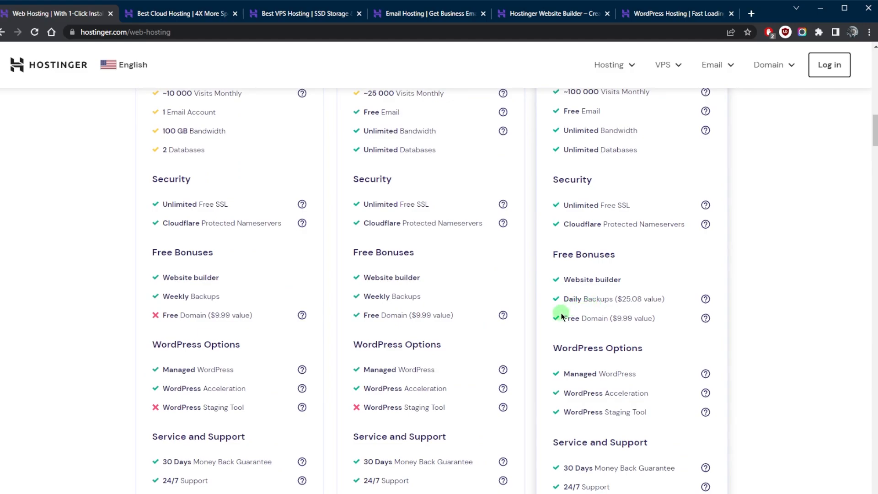
pyautogui.scroll(3)
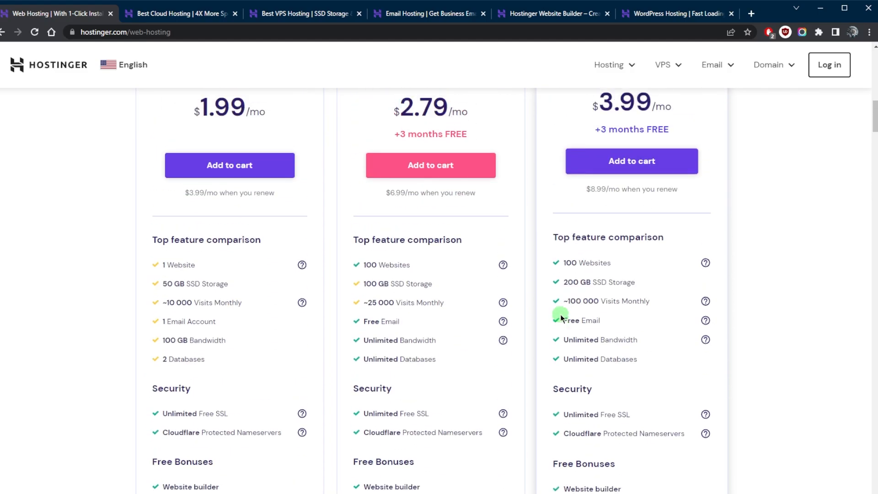
pyautogui.scroll(3)
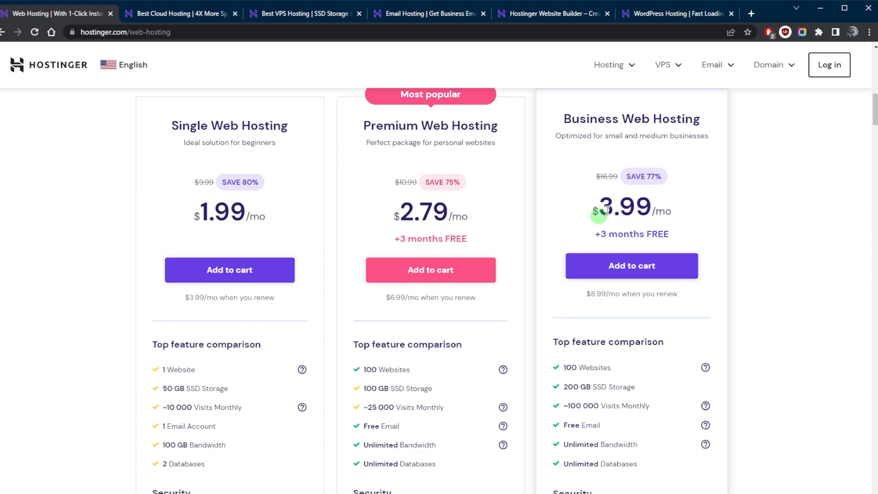
pyautogui.moveTo(631, 215)
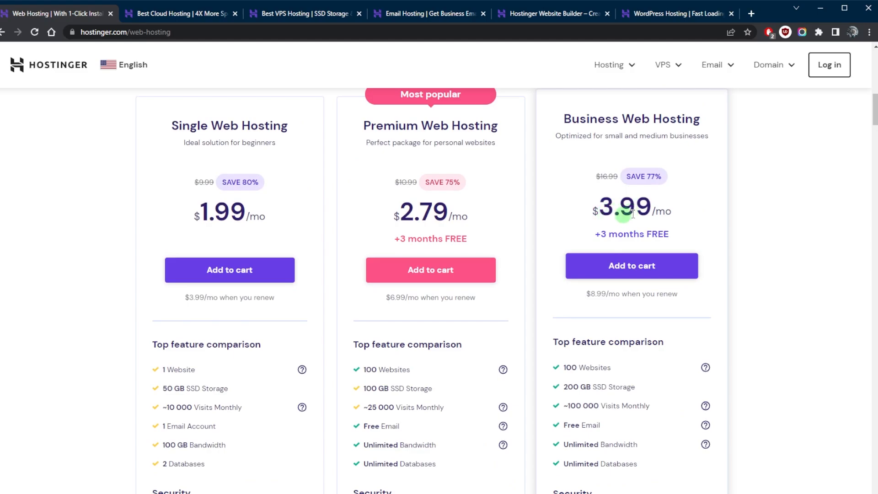
pyautogui.moveTo(610, 216)
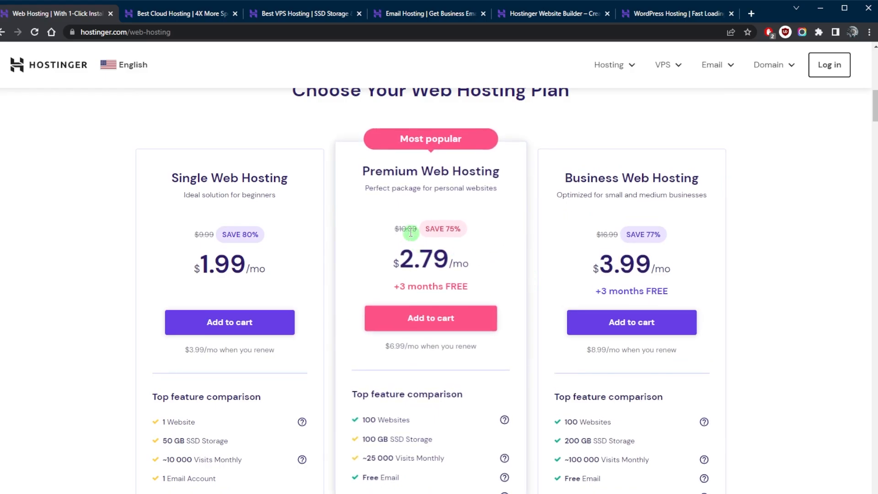
pyautogui.moveTo(611, 244)
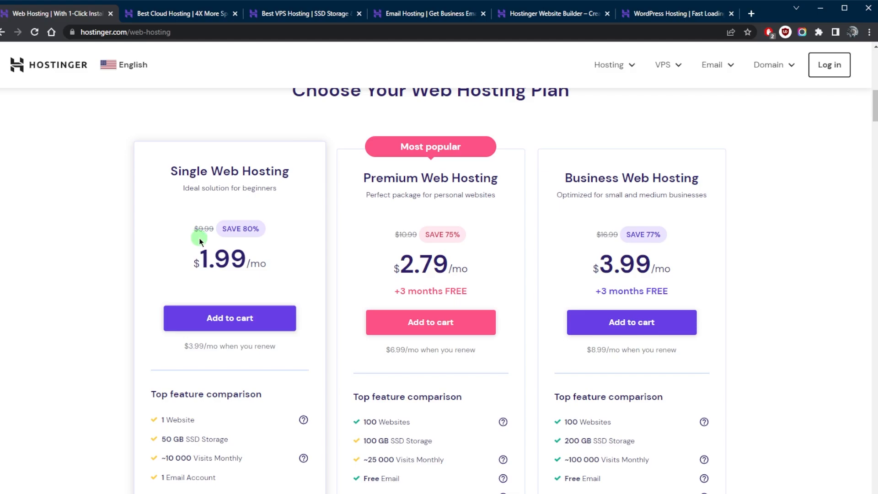
pyautogui.moveTo(293, 229)
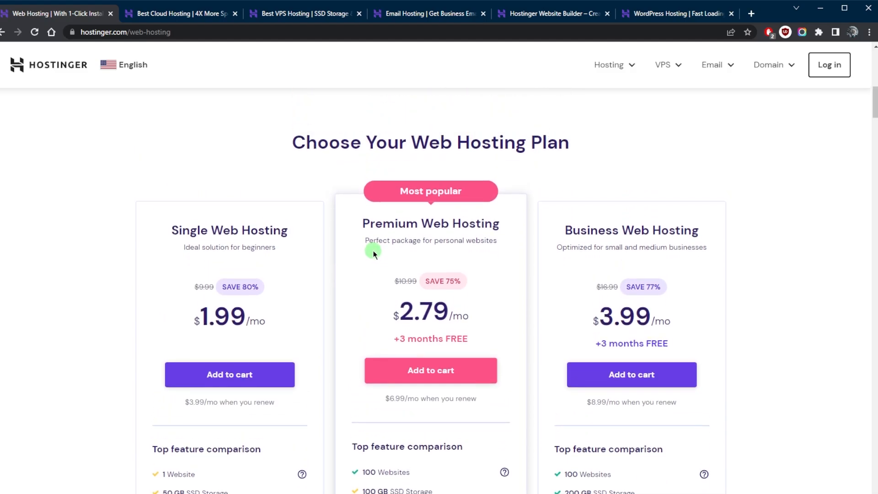
pyautogui.scroll(-3)
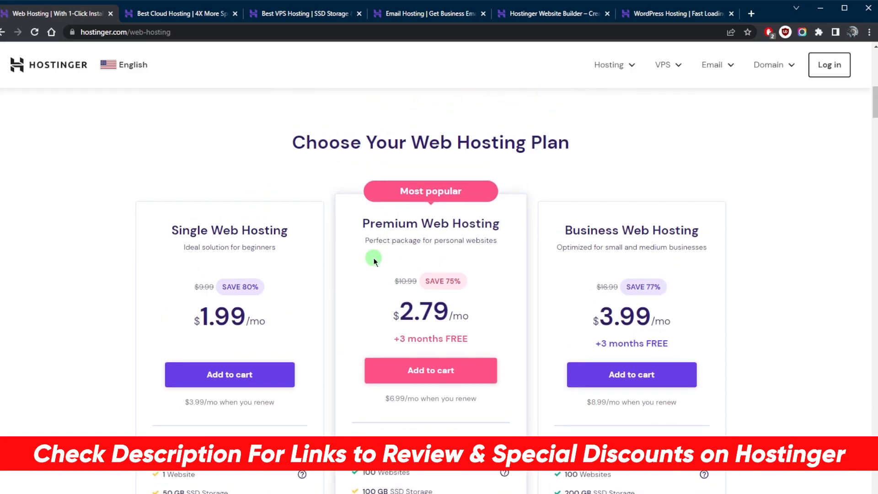
pyautogui.scroll(-3)
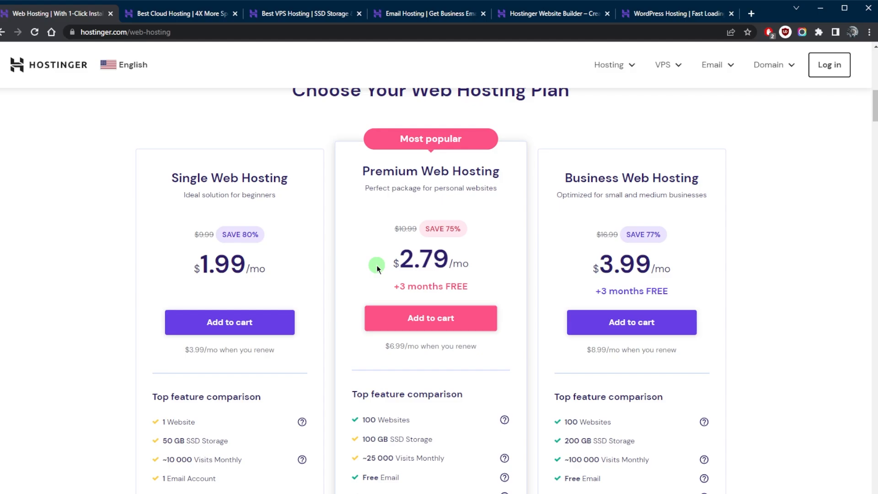
pyautogui.moveTo(422, 272)
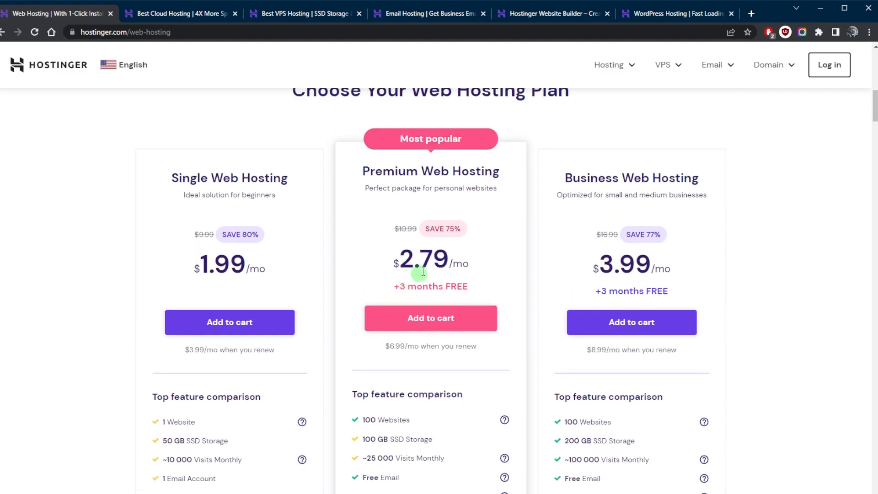
pyautogui.scroll(-3)
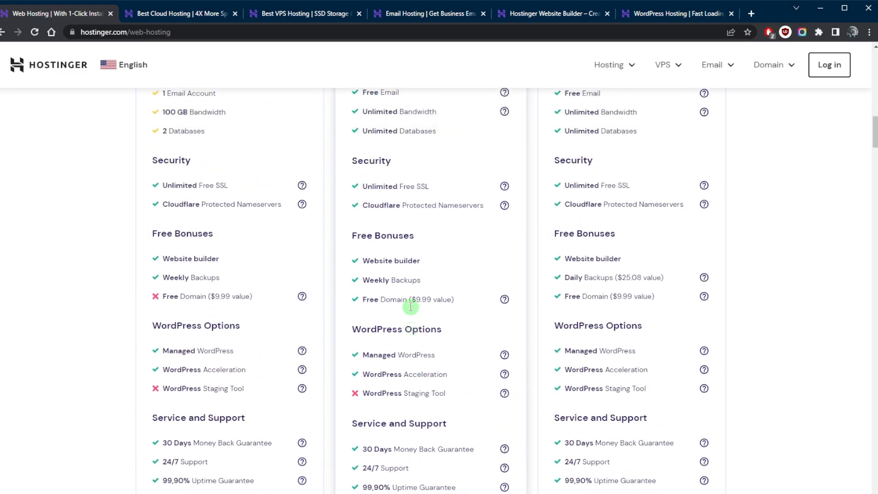
pyautogui.scroll(3)
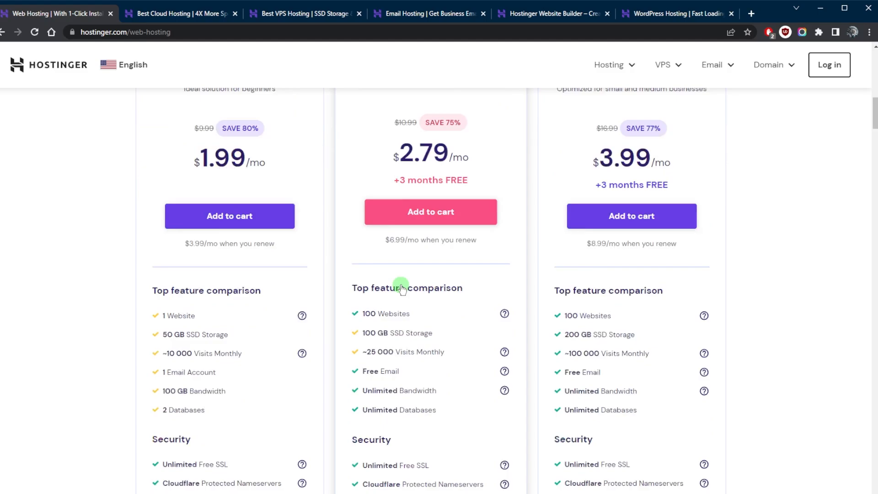
pyautogui.scroll(-3)
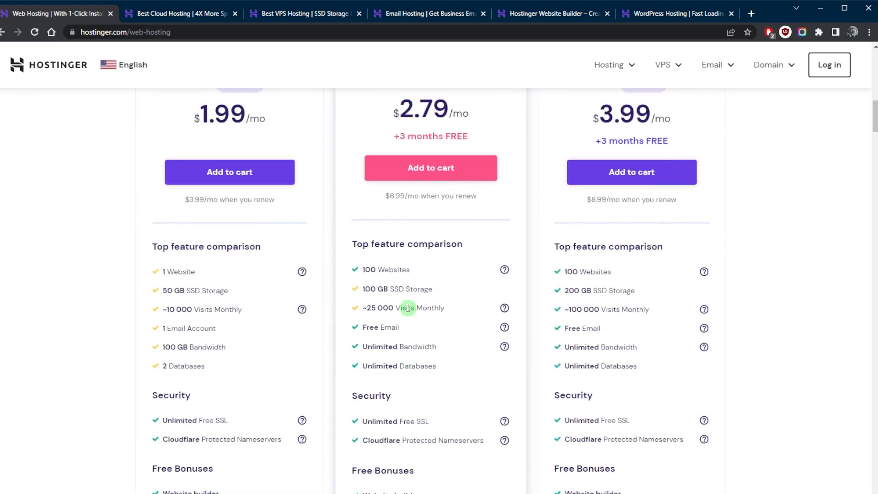
pyautogui.scroll(3)
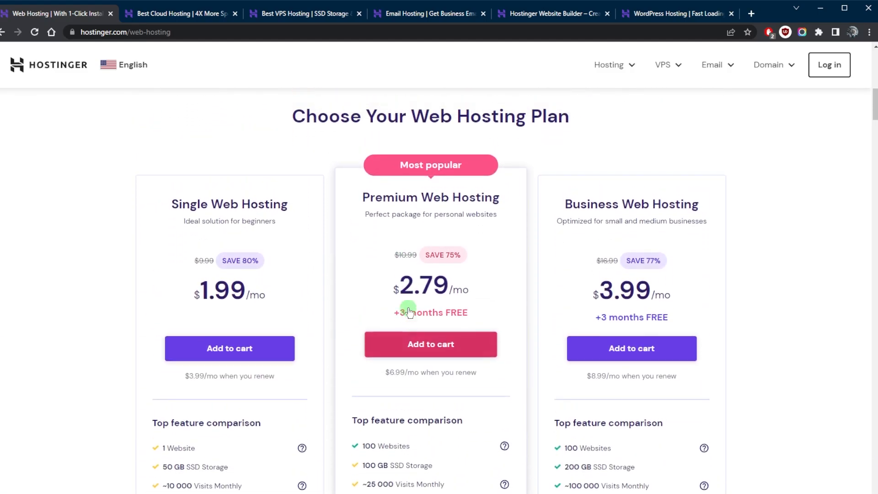
pyautogui.scroll(3)
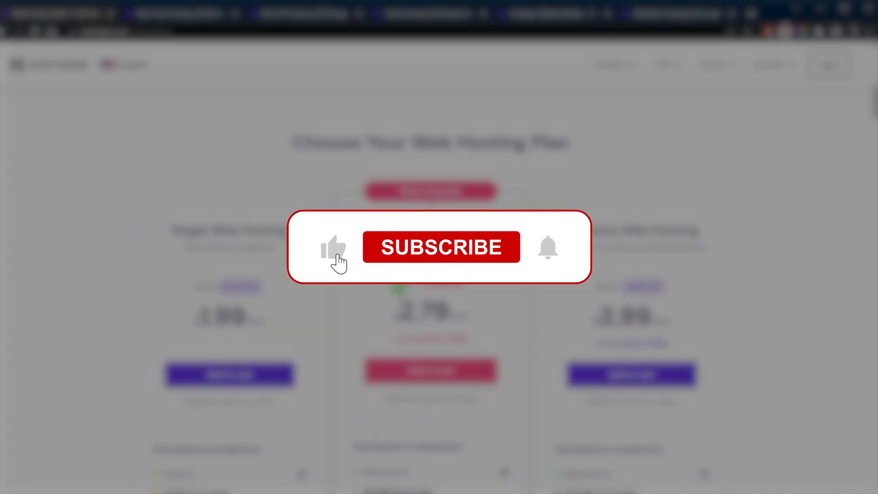
pyautogui.click(442, 247)
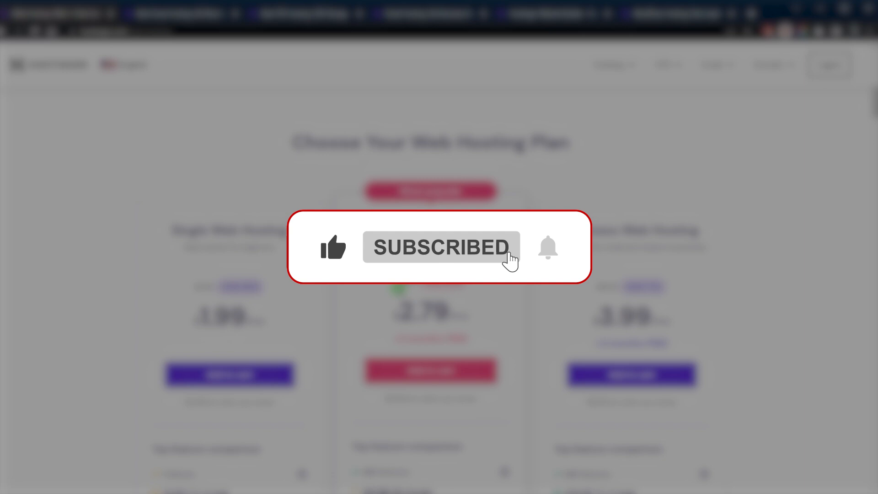